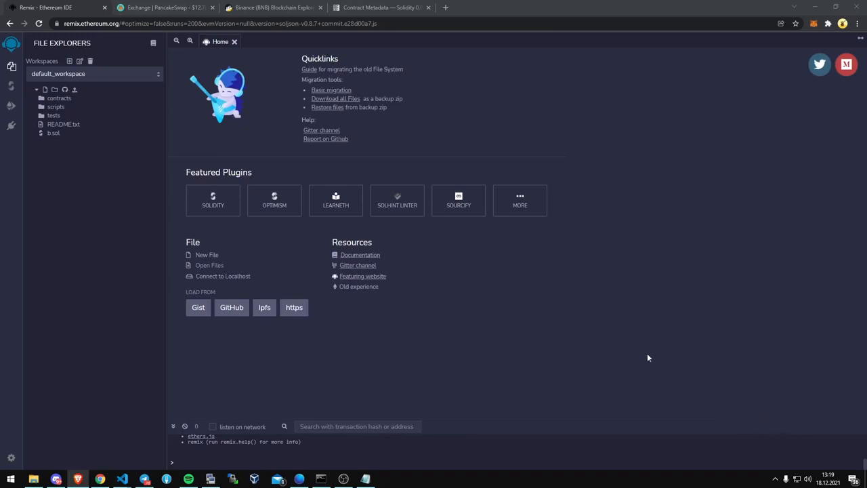
{"action": "mouse_move", "coordinate": [614, 336]}
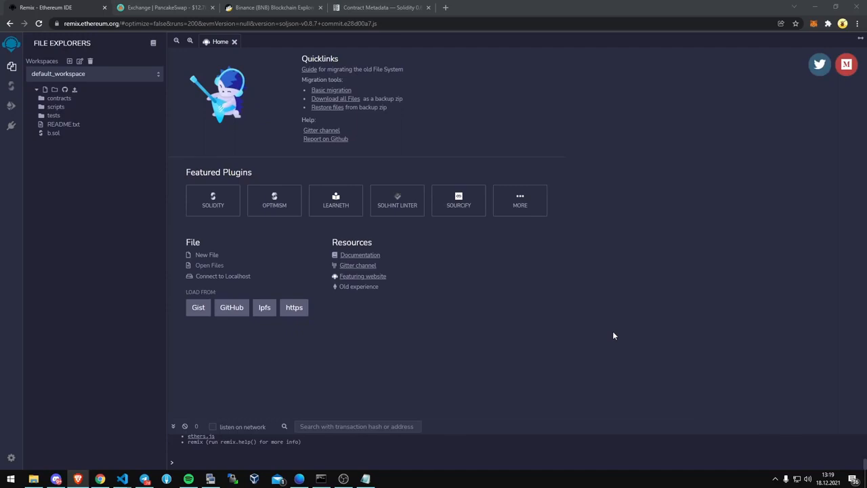
{"action": "mouse_move", "coordinate": [576, 311]}
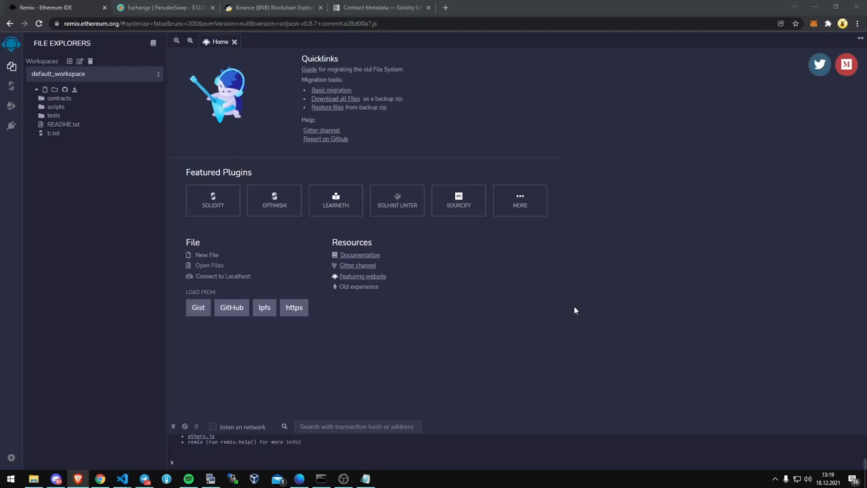
{"action": "mouse_move", "coordinate": [76, 34]}
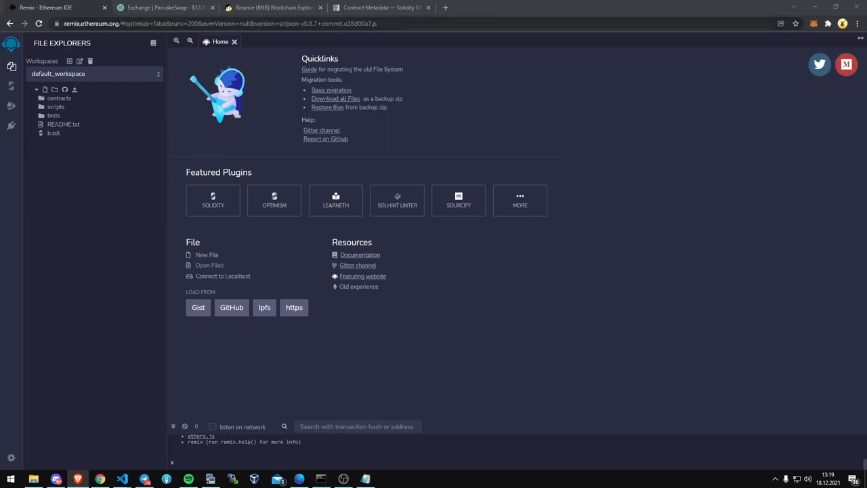
{"action": "mouse_move", "coordinate": [84, 183]}
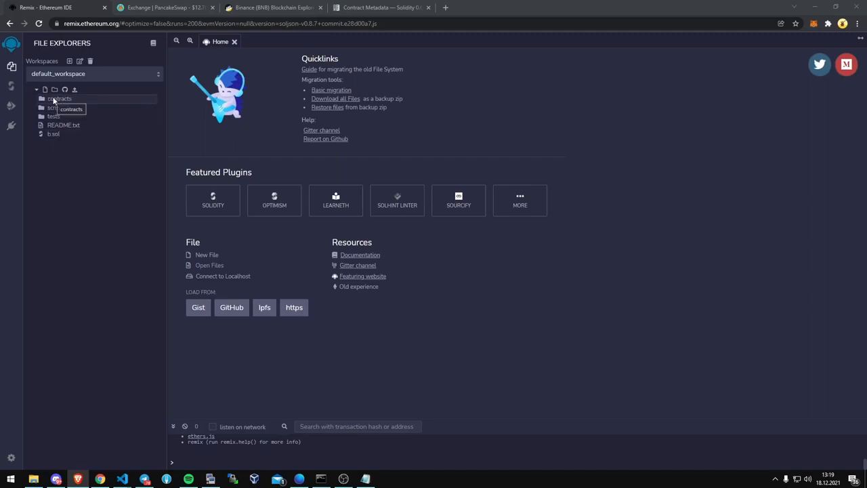
Step: Create FrontRunBot.sol in the contracts folder and paste in the bot source code
{"action": "left_click", "coordinate": [60, 98]}
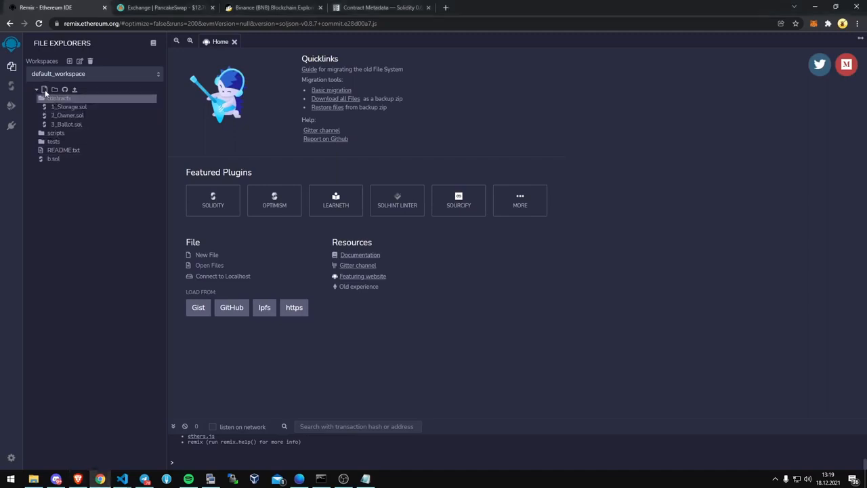
{"action": "mouse_move", "coordinate": [43, 89]}
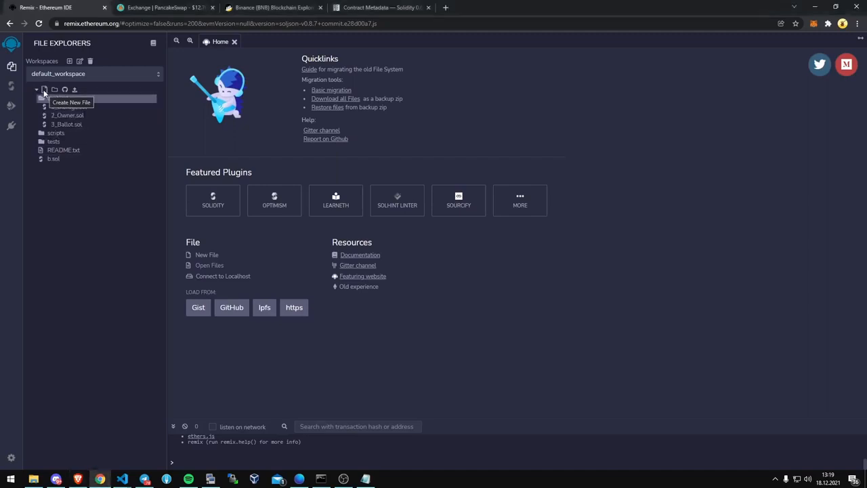
{"action": "left_click", "coordinate": [44, 90]}
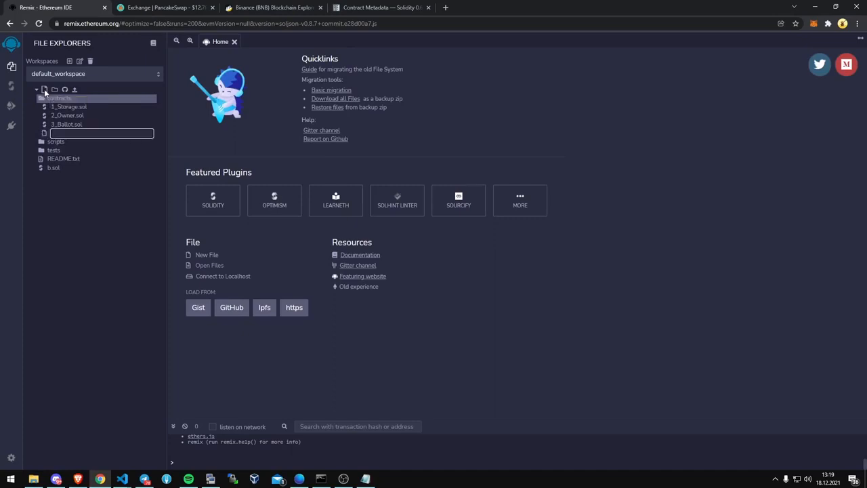
{"action": "type", "text": "frontRunBot.sol"}
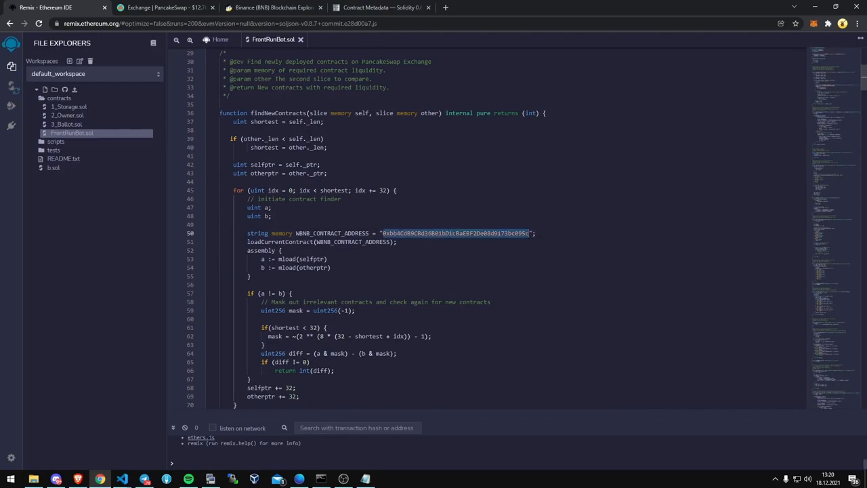
Step: Look up 0xbb4CdB9CBd36B01bD1cBaEBF2De08d9173bc095c on BscScan to verify it's WBNB, then return to Remix
{"action": "left_click", "coordinate": [271, 8]}
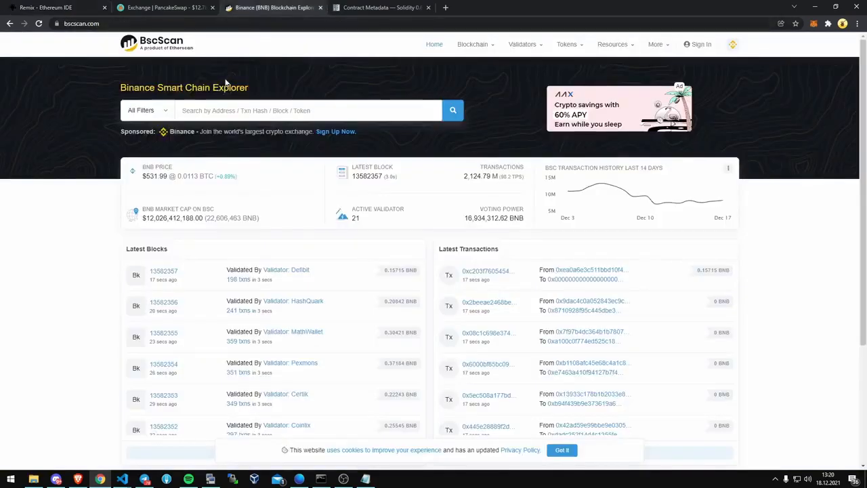
{"action": "type", "text": "0xbb4CdB9CBd36B01bD1cBaEBF2De08d9173bc095c"}
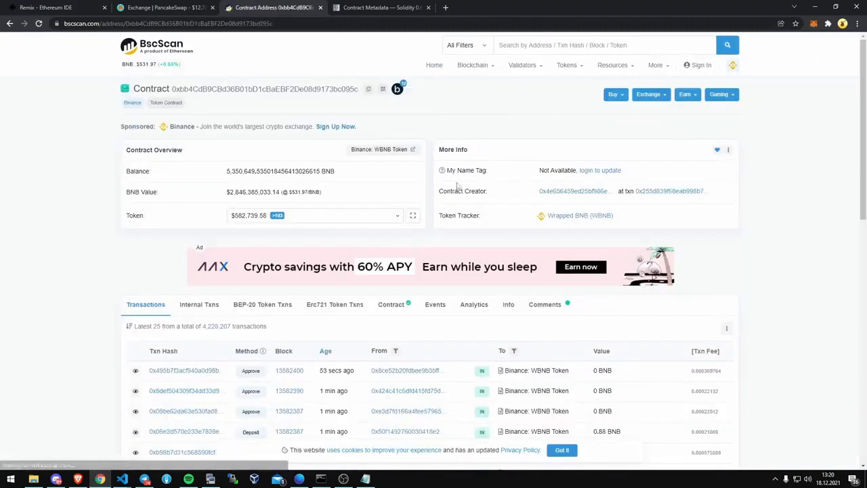
{"action": "mouse_move", "coordinate": [586, 223]}
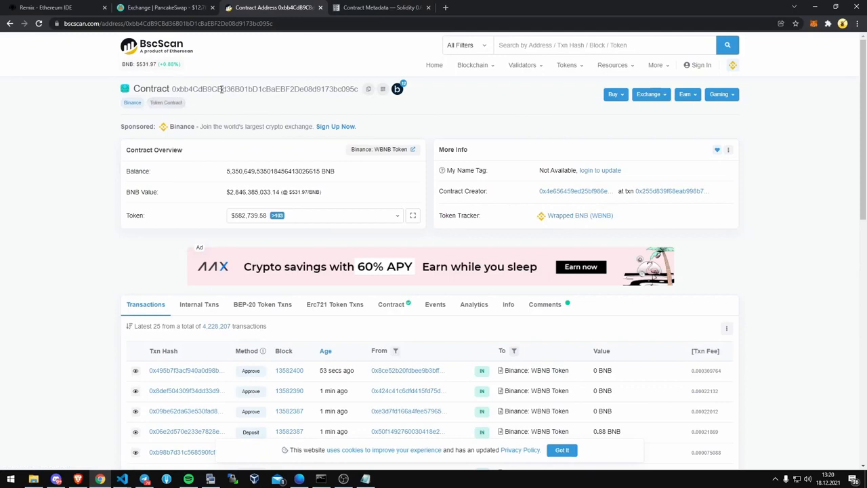
{"action": "mouse_move", "coordinate": [580, 216]}
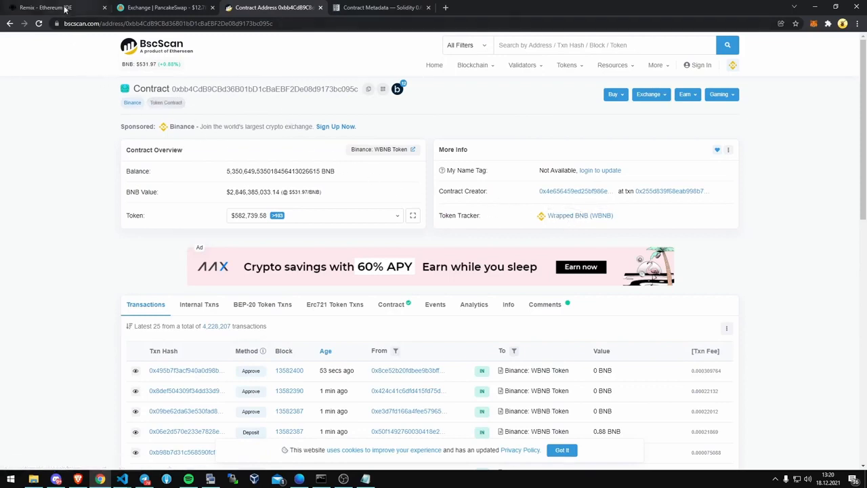
{"action": "left_click", "coordinate": [46, 8]}
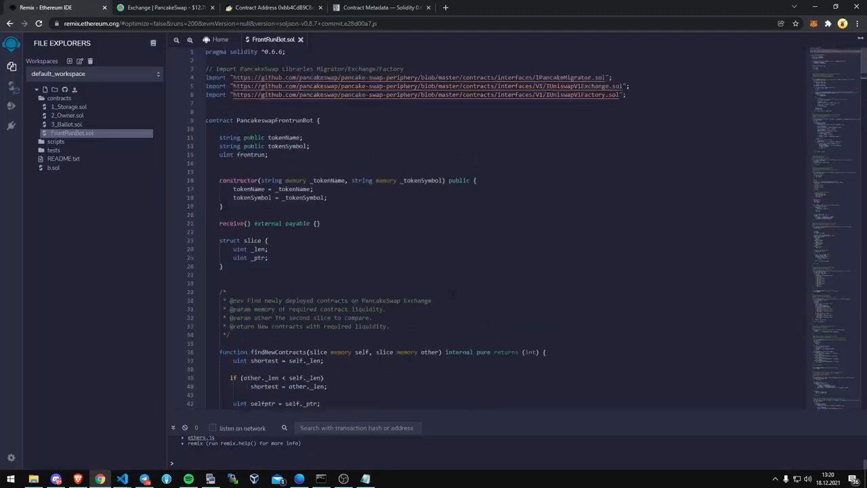
Step: Bring up the Solidity Compiler panel from the left sidebar
{"action": "left_click", "coordinate": [318, 120]}
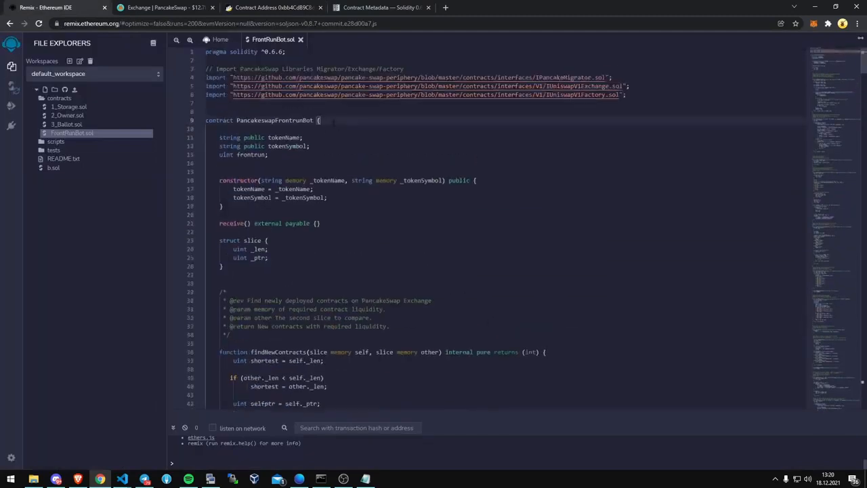
{"action": "mouse_move", "coordinate": [124, 225]}
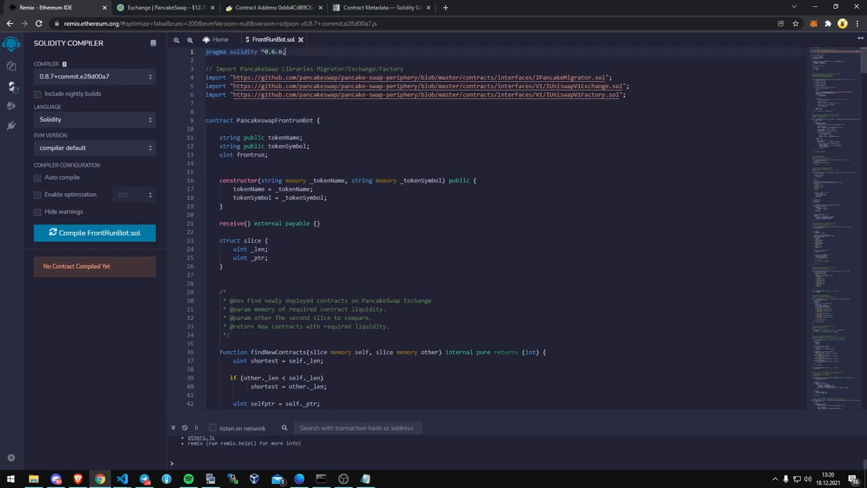
Step: Select compiler 0.6.6+commit.6c089d02 and compile FrontRunBot.sol
{"action": "left_click", "coordinate": [95, 76]}
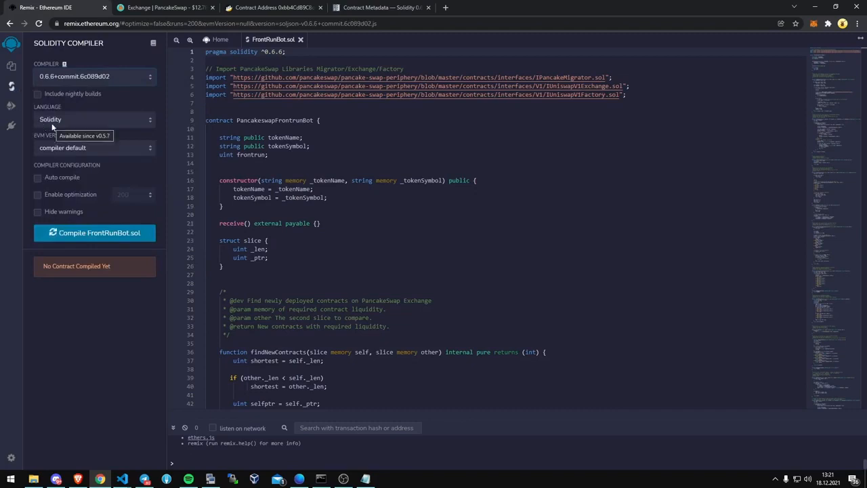
{"action": "mouse_move", "coordinate": [37, 135]}
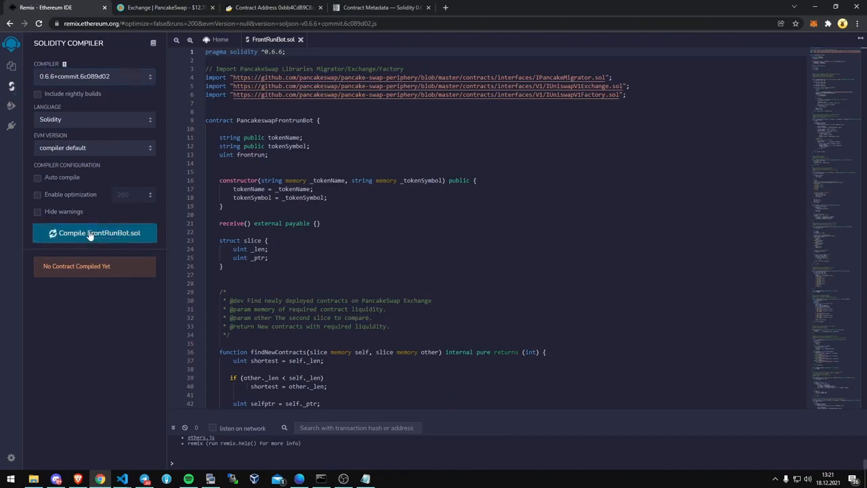
{"action": "left_click", "coordinate": [95, 232]}
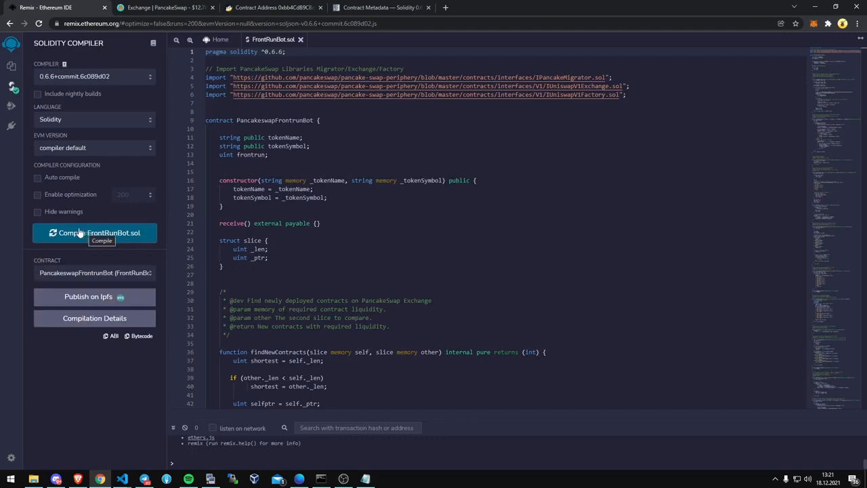
{"action": "mouse_move", "coordinate": [20, 215]}
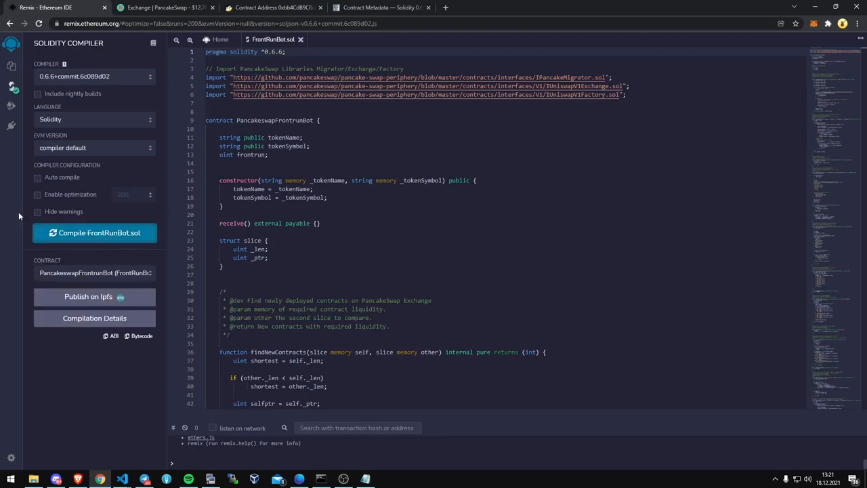
{"action": "mouse_move", "coordinate": [11, 106]}
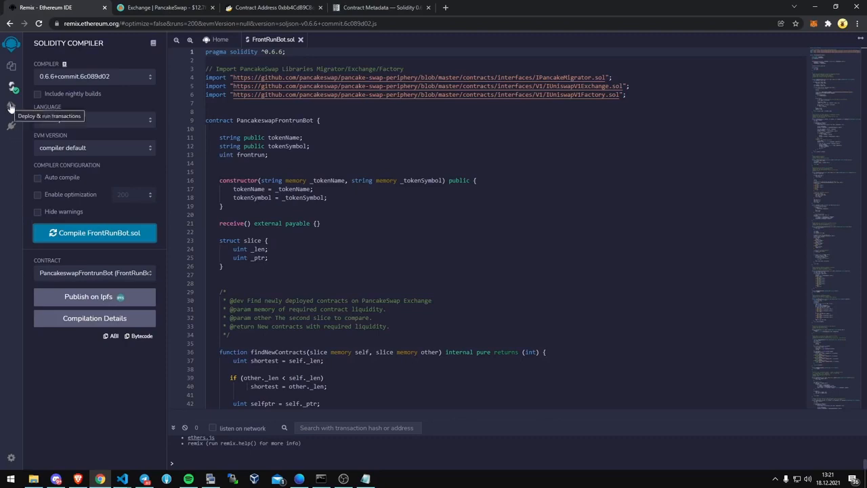
Step: In Deploy & Run Transactions, set the environment to Injected Web3
{"action": "left_click", "coordinate": [11, 106]}
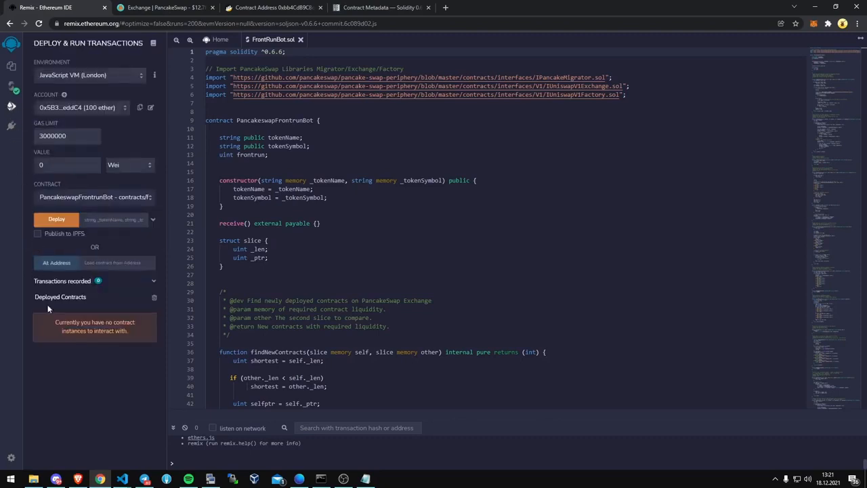
{"action": "mouse_move", "coordinate": [147, 324]}
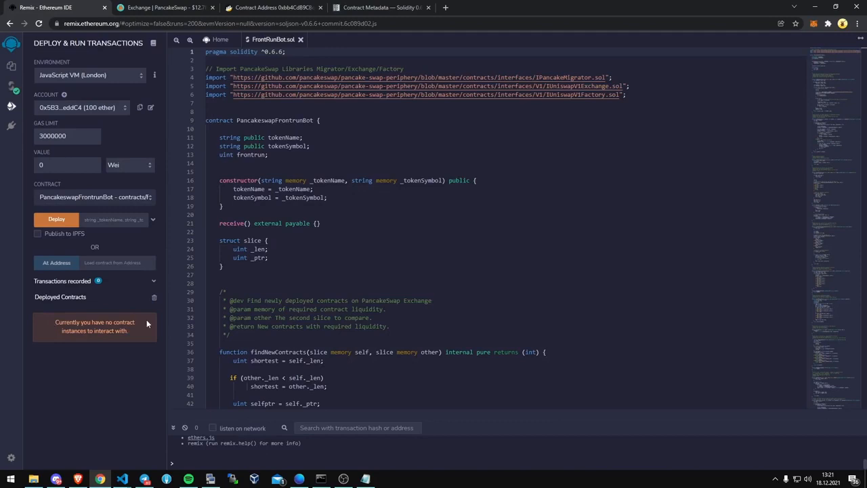
{"action": "mouse_move", "coordinate": [142, 81]}
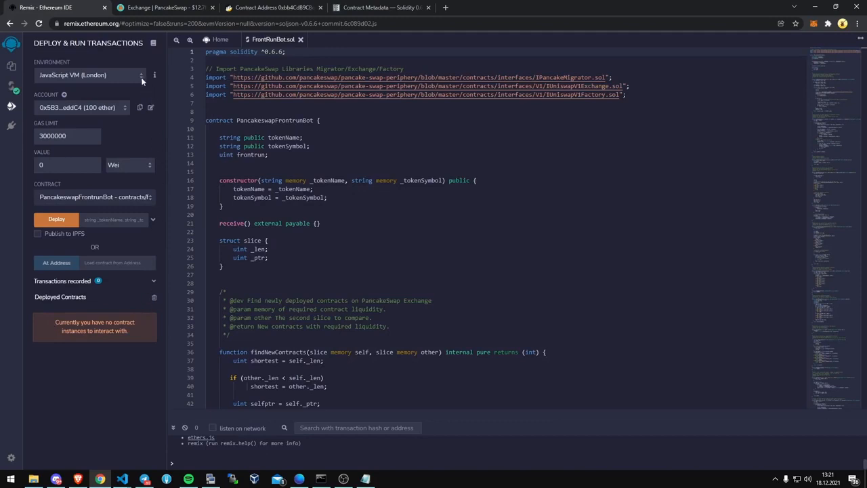
{"action": "left_click", "coordinate": [88, 74]}
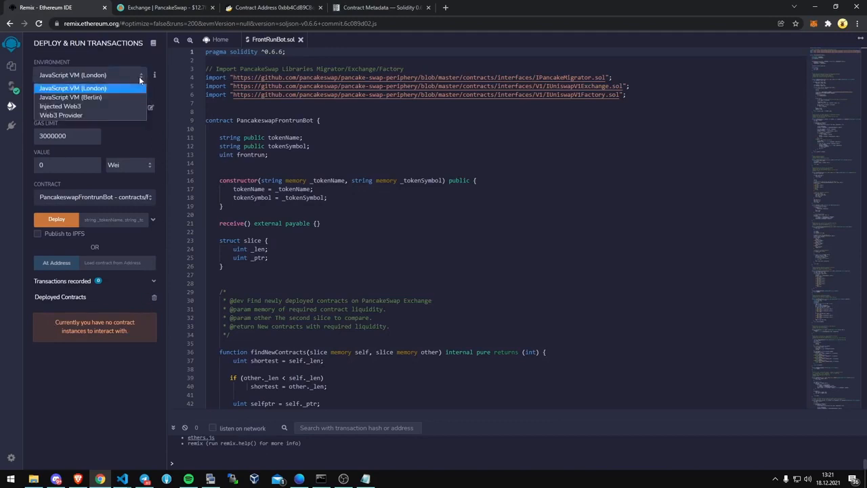
{"action": "mouse_move", "coordinate": [60, 106]}
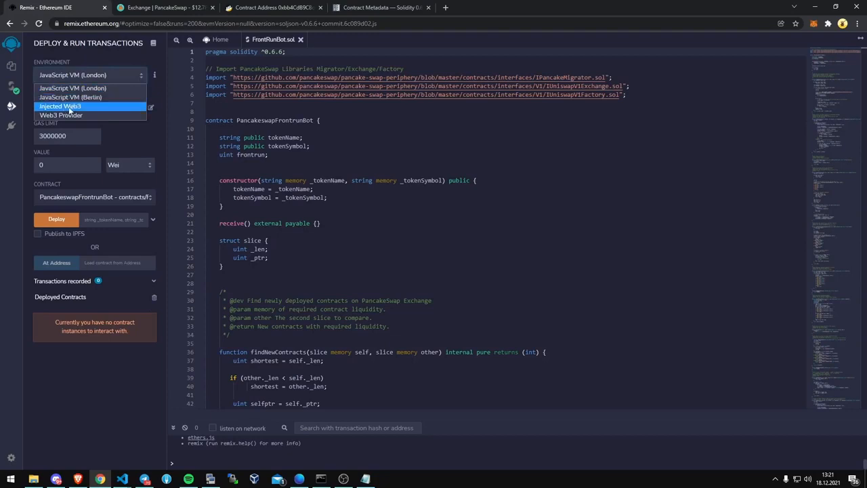
{"action": "left_click", "coordinate": [60, 106]}
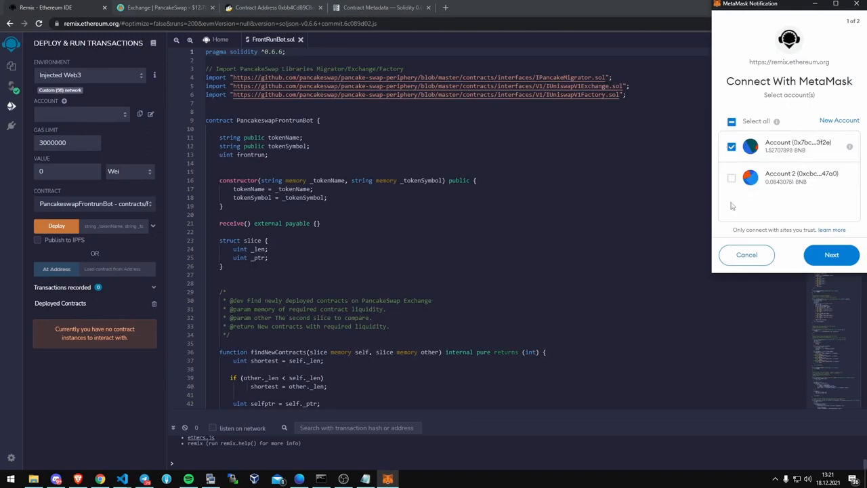
Step: Connect the 1.5271 BNB account to Remix and check its network and balance in MetaMask
{"action": "left_click", "coordinate": [831, 255]}
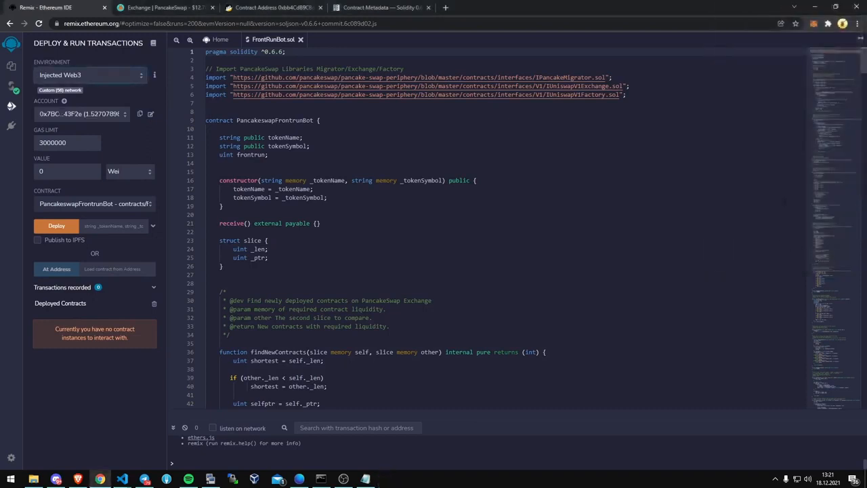
{"action": "left_click", "coordinate": [843, 24]}
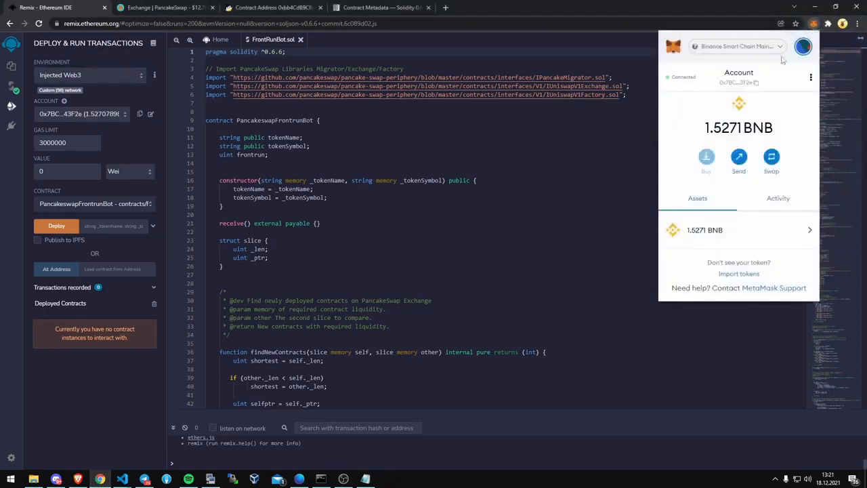
{"action": "mouse_move", "coordinate": [667, 82]}
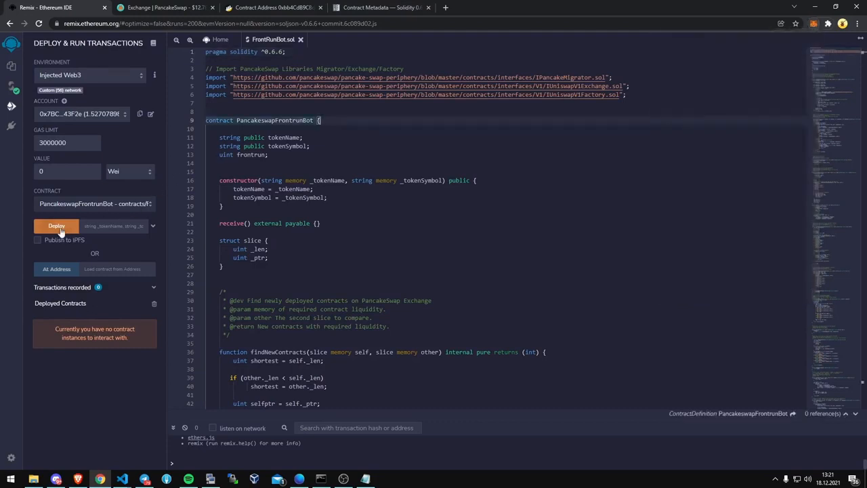
Step: Deploy PancakeswapFrontrunBot and confirm the 0.00357282 BNB fee in MetaMask
{"action": "left_click", "coordinate": [56, 225]}
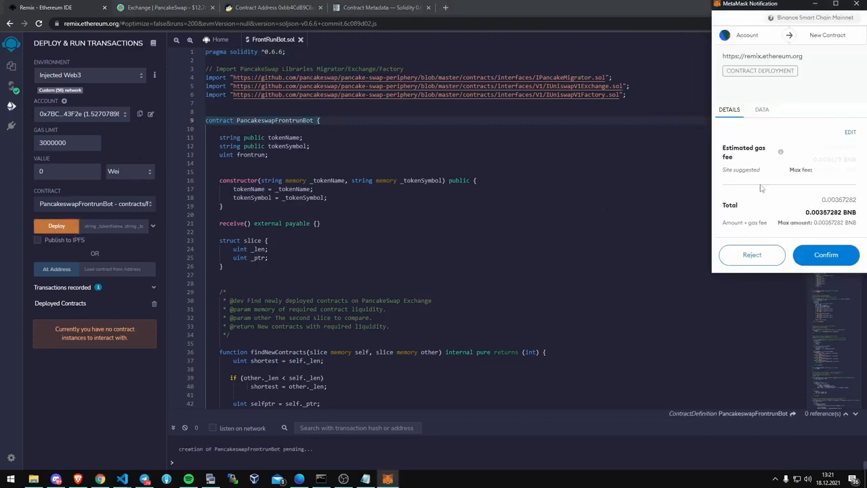
{"action": "left_click", "coordinate": [825, 254]}
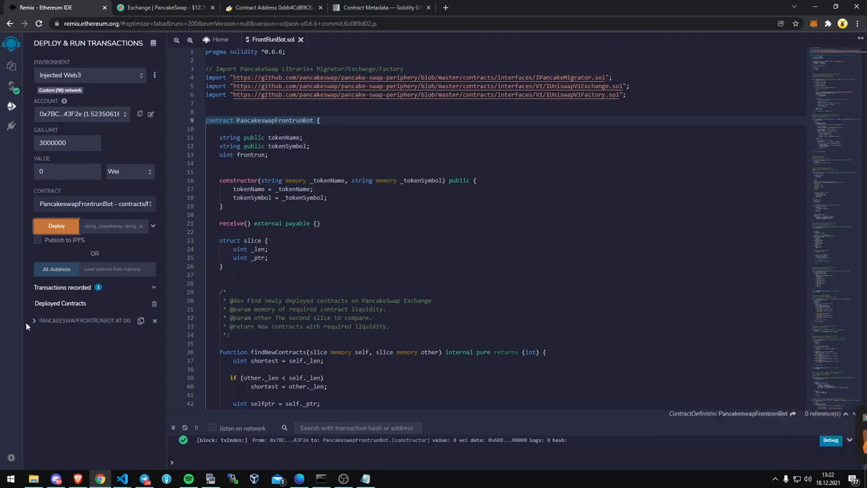
Step: Expand PANCAKESWAPFRONTRUNBOT under Deployed Contracts to list action, tokenName and tokenSymbol
{"action": "left_click", "coordinate": [34, 320]}
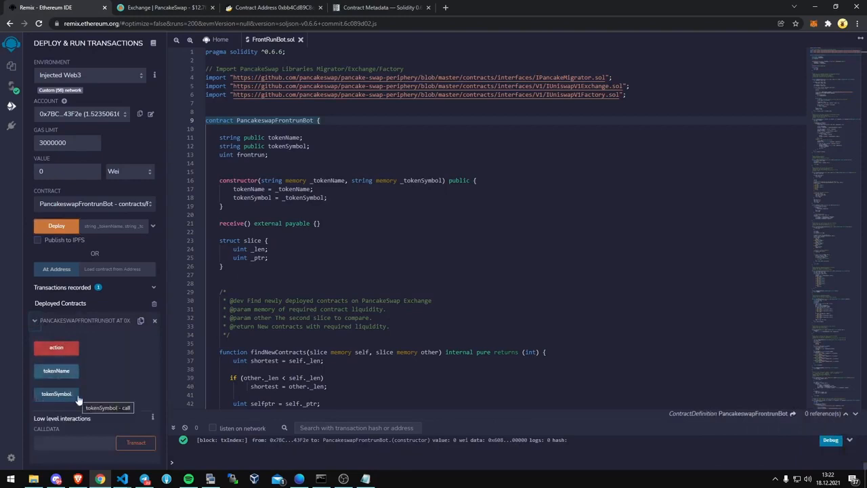
{"action": "mouse_move", "coordinate": [130, 342]}
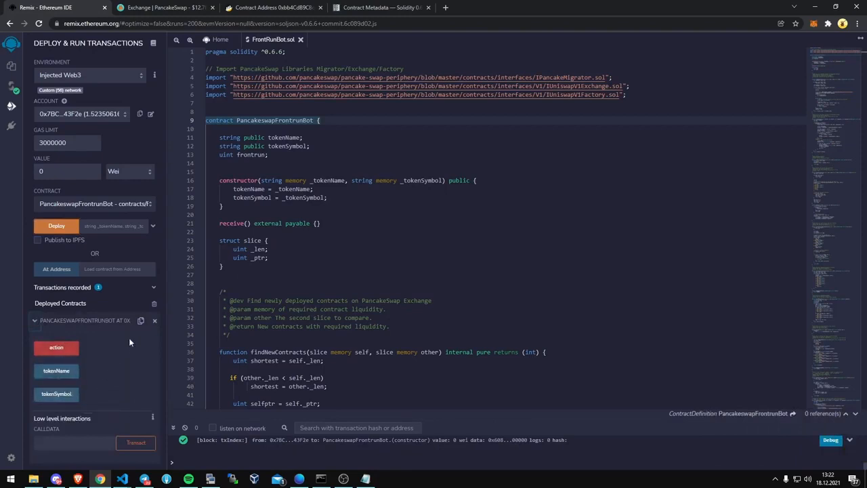
{"action": "mouse_move", "coordinate": [140, 320]}
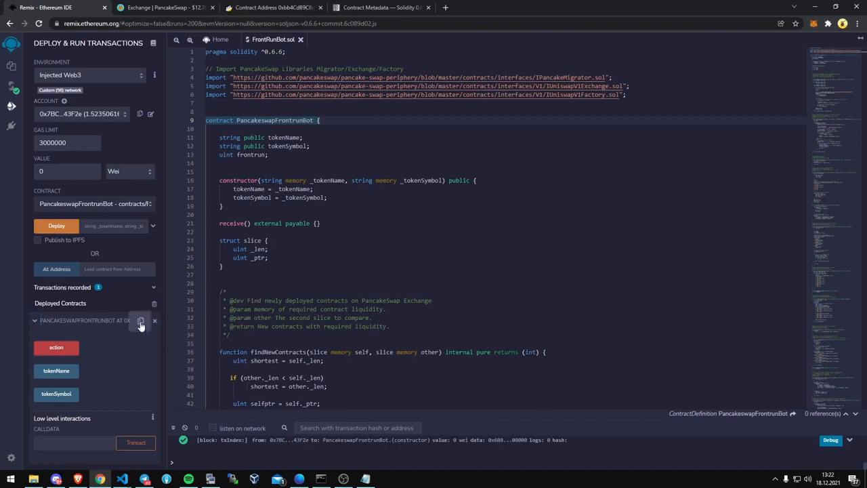
Step: Look up contract 0x675609645Be8bd5F3F70b2C0fCeBe191184a98AF on BscScan, then return to Remix
{"action": "left_click", "coordinate": [140, 321]}
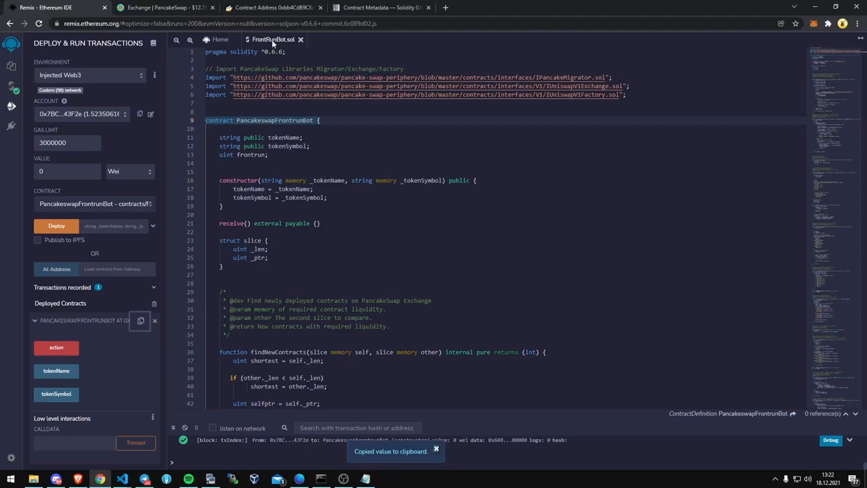
{"action": "left_click", "coordinate": [271, 7]}
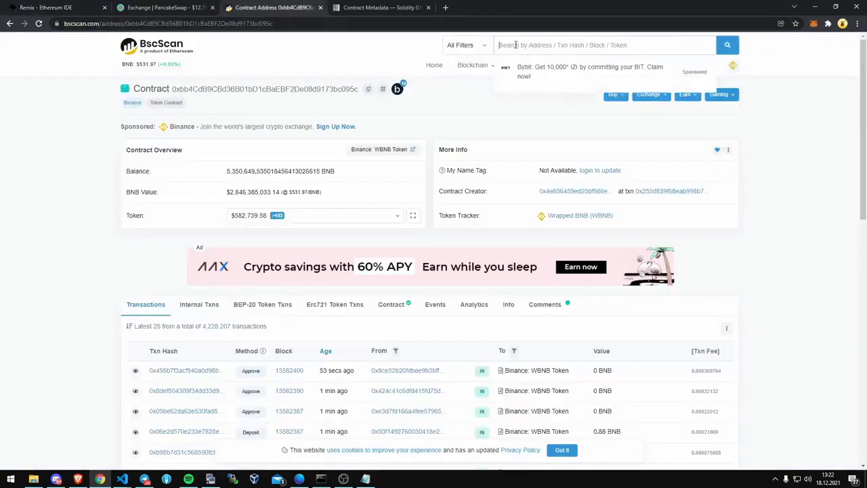
{"action": "type", "text": "0x675609645Be8bd5F3F70b2C0fCeBe191184a98AF"}
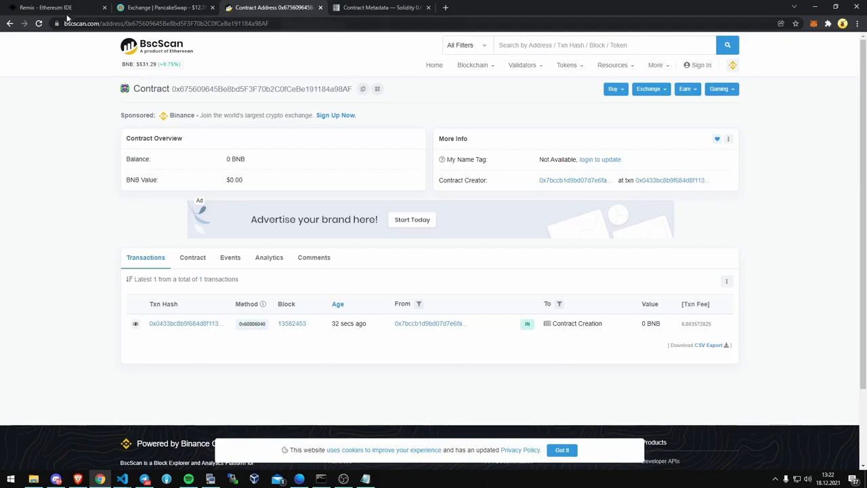
{"action": "left_click", "coordinate": [45, 8]}
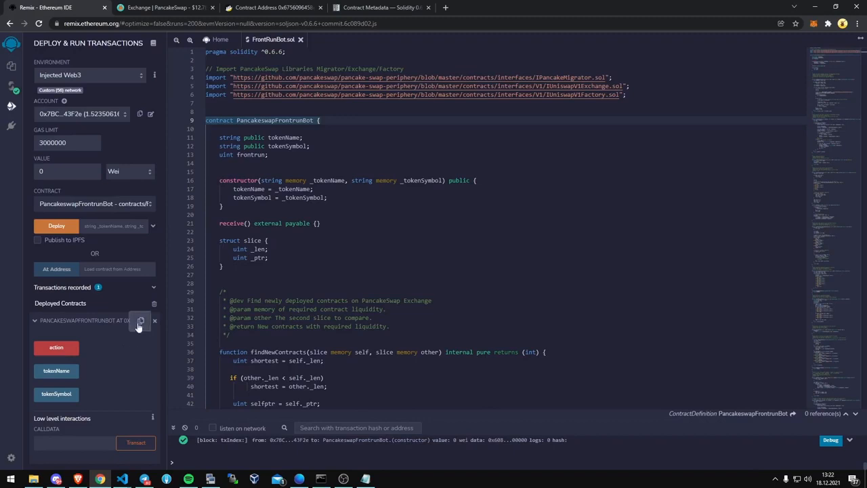
Step: Draft a MetaMask send of 0.5 BNB to the copied contract address
{"action": "left_click", "coordinate": [140, 321]}
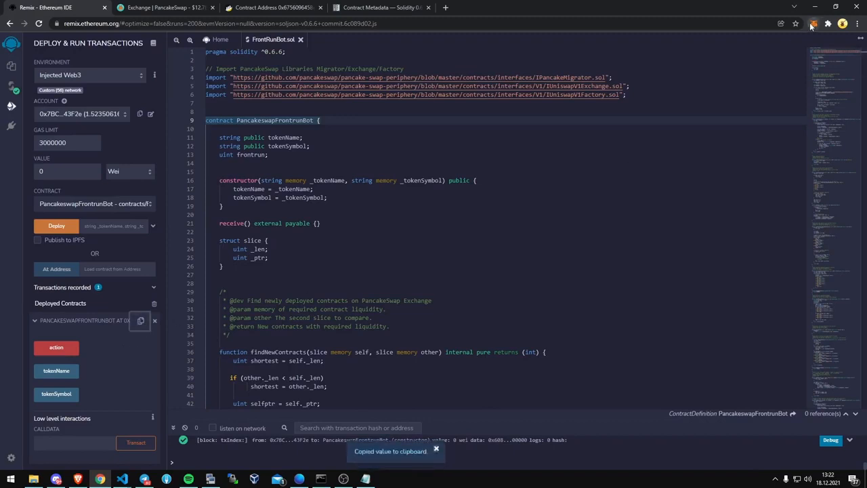
{"action": "left_click", "coordinate": [830, 24]}
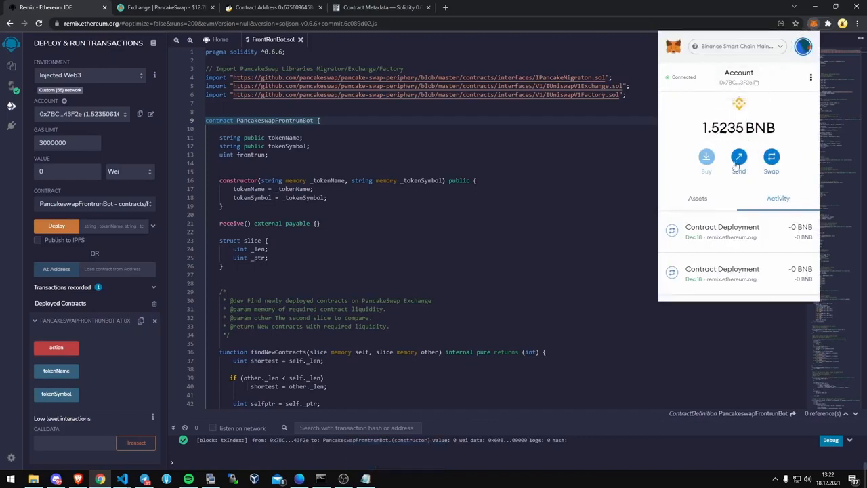
{"action": "left_click", "coordinate": [739, 161]}
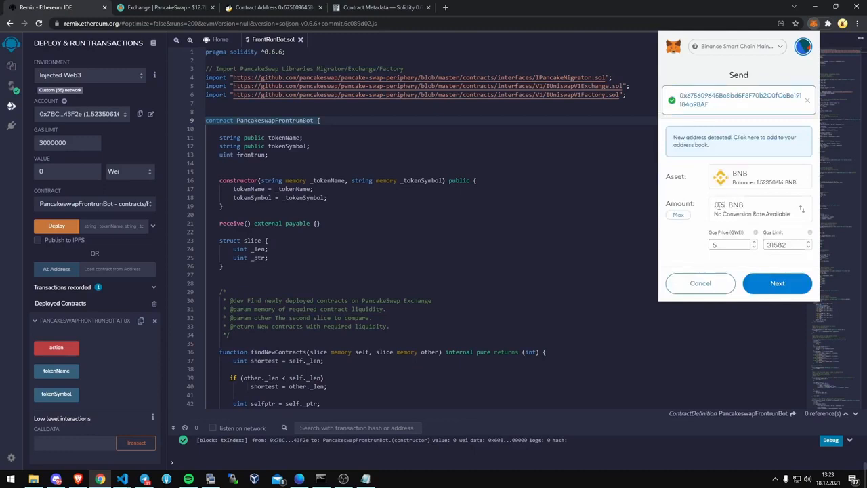
{"action": "type", "text": "0.5"}
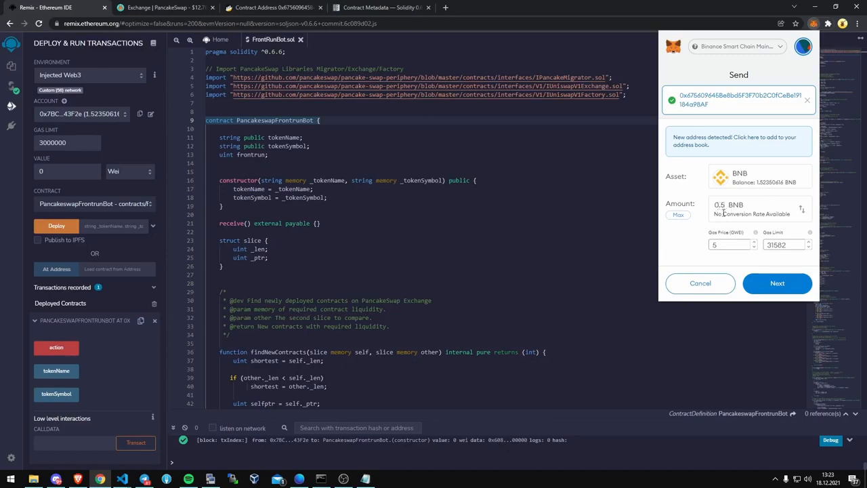
{"action": "mouse_move", "coordinate": [715, 217]}
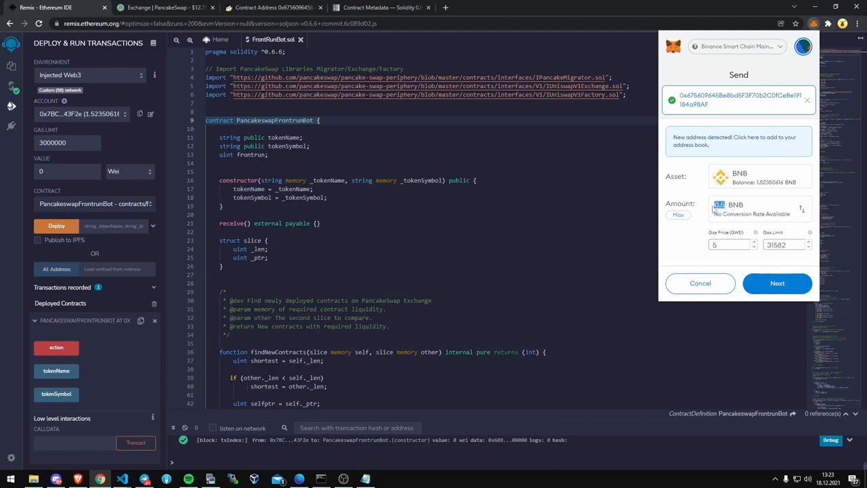
Step: Enter 1 BNB as the amount, review the gas fee, and confirm the transfer
{"action": "type", "text": "1"}
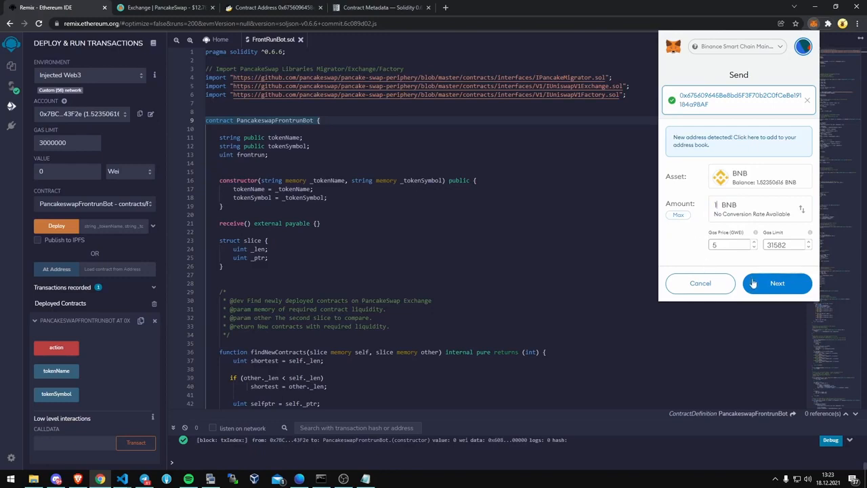
{"action": "mouse_move", "coordinate": [777, 283]}
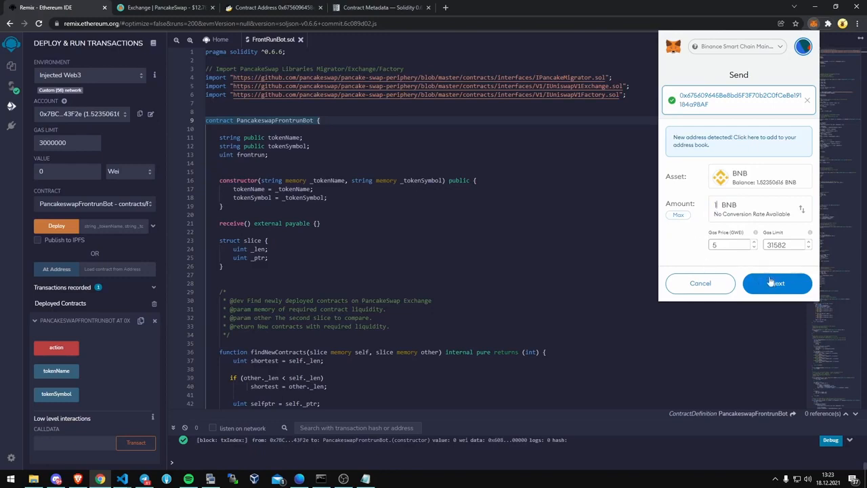
{"action": "left_click", "coordinate": [776, 283]}
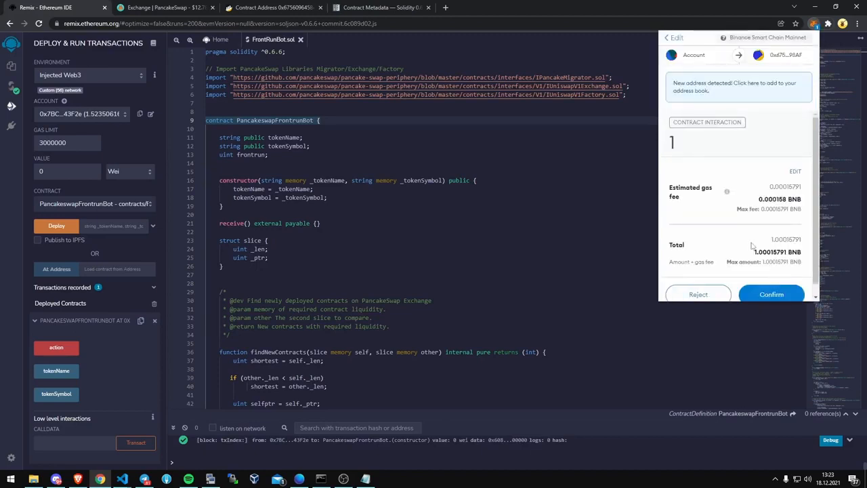
{"action": "mouse_move", "coordinate": [772, 294]}
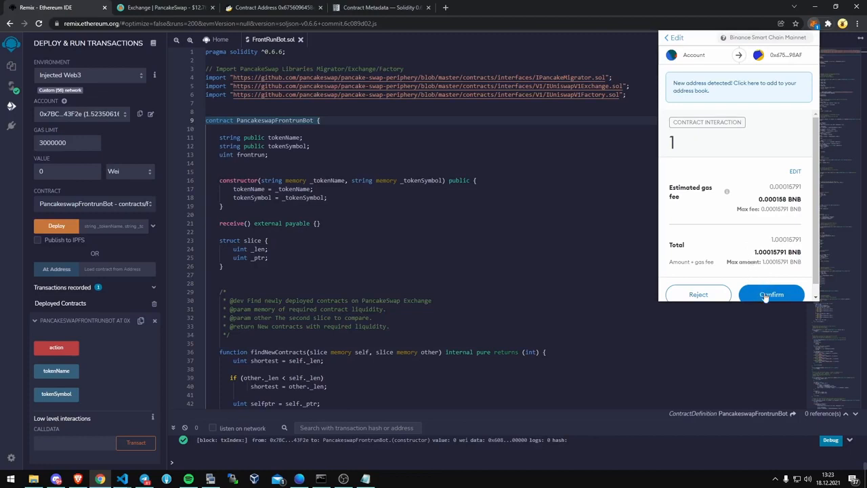
{"action": "left_click", "coordinate": [772, 294]}
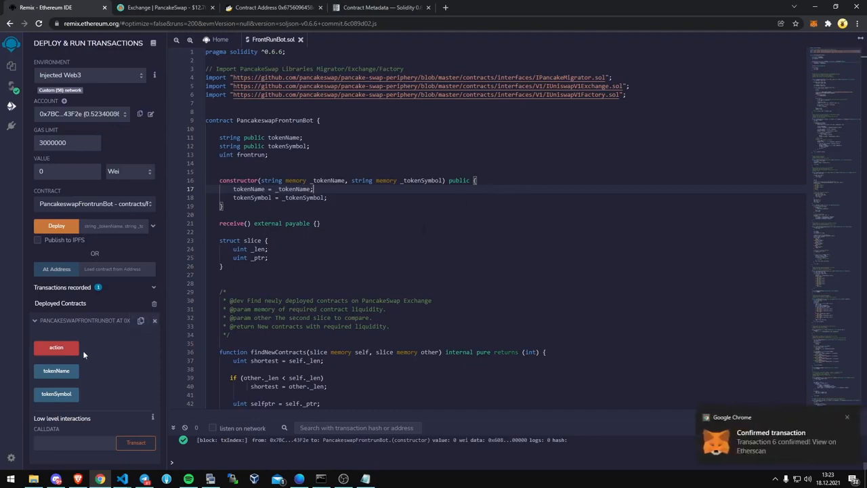
{"action": "mouse_move", "coordinate": [56, 347]}
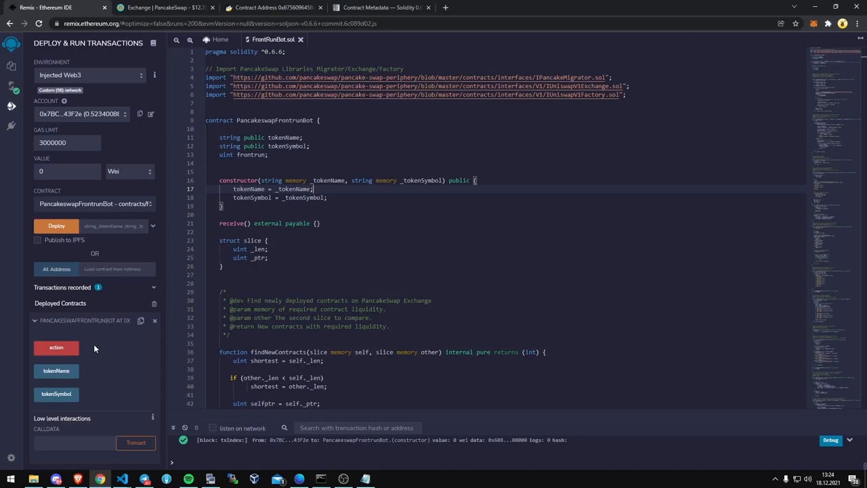
{"action": "mouse_move", "coordinate": [105, 339]}
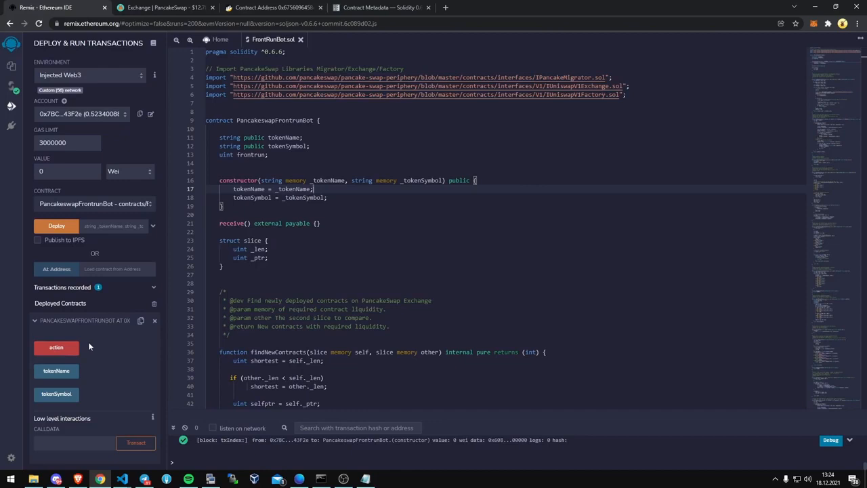
{"action": "mouse_move", "coordinate": [98, 347]}
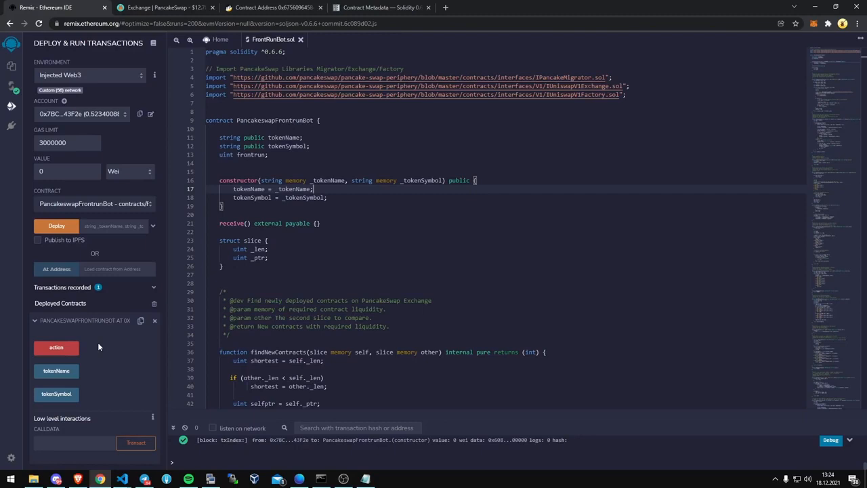
{"action": "mouse_move", "coordinate": [101, 347]}
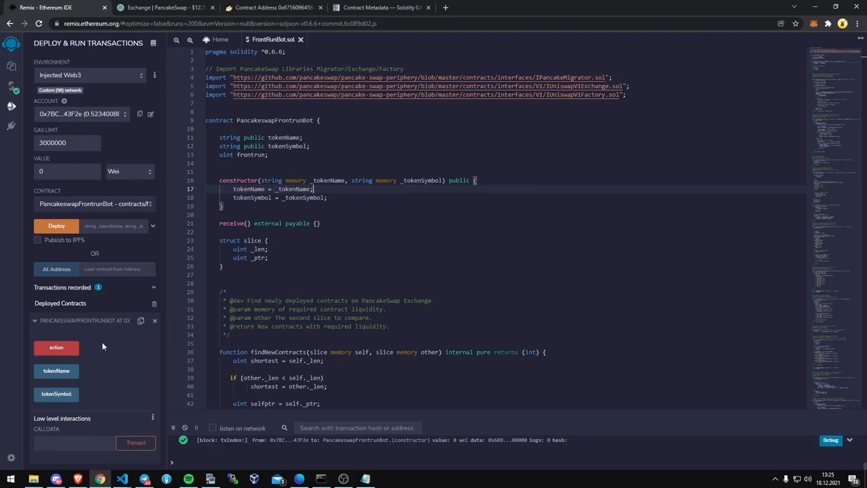
Step: Trigger the red action function in Remix and approve its MetaMask transaction
{"action": "left_click", "coordinate": [57, 347]}
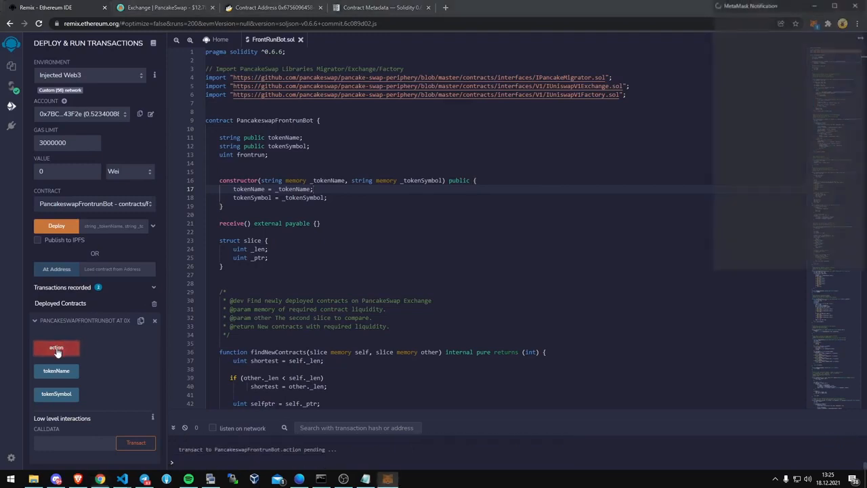
{"action": "left_click", "coordinate": [56, 347]}
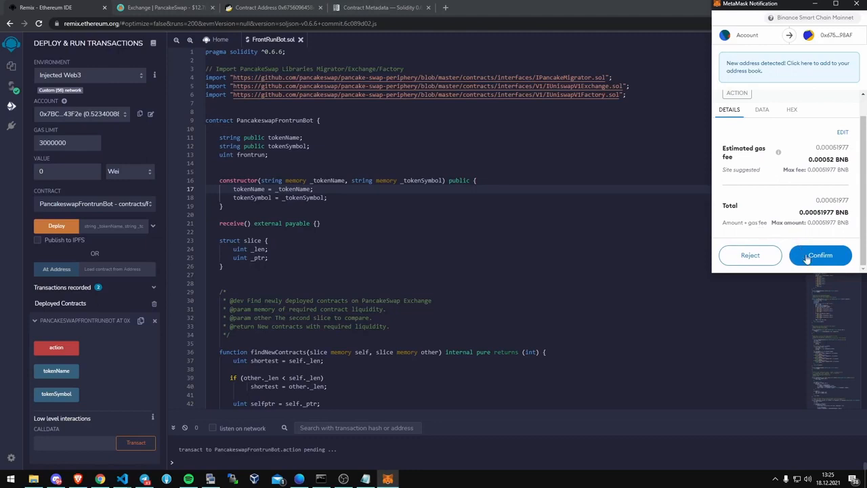
{"action": "left_click", "coordinate": [820, 255]}
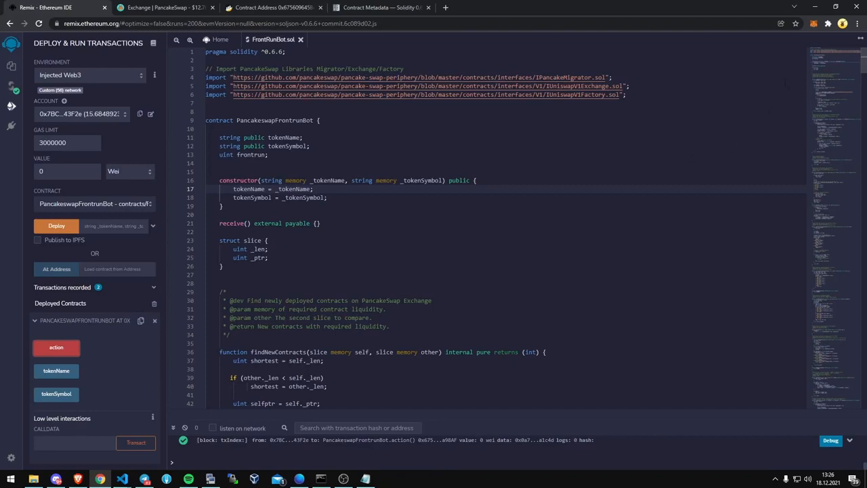
{"action": "mouse_move", "coordinate": [814, 23]}
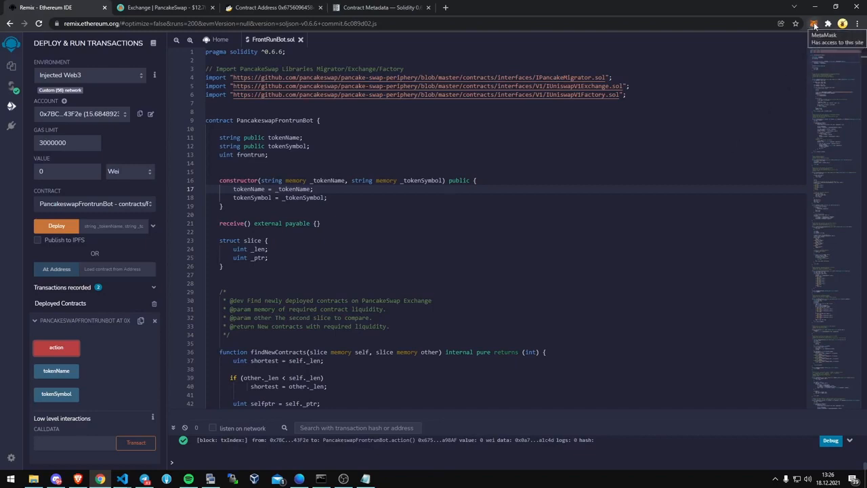
Step: Open MetaMask and view Assets showing the 15.6849 BNB balance
{"action": "left_click", "coordinate": [815, 24]}
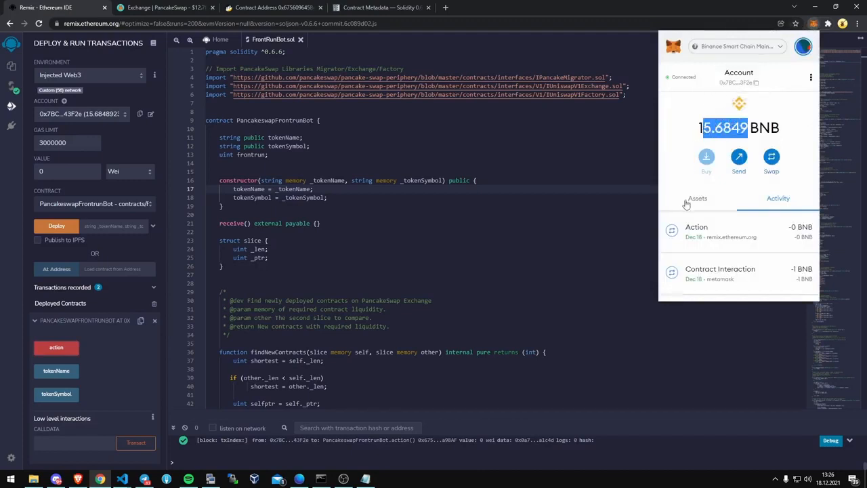
{"action": "left_click", "coordinate": [697, 198]}
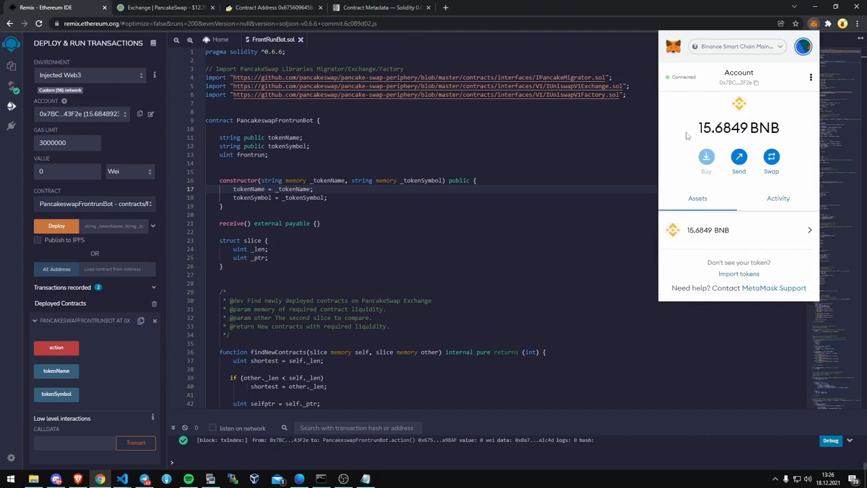
{"action": "mouse_move", "coordinate": [682, 144]}
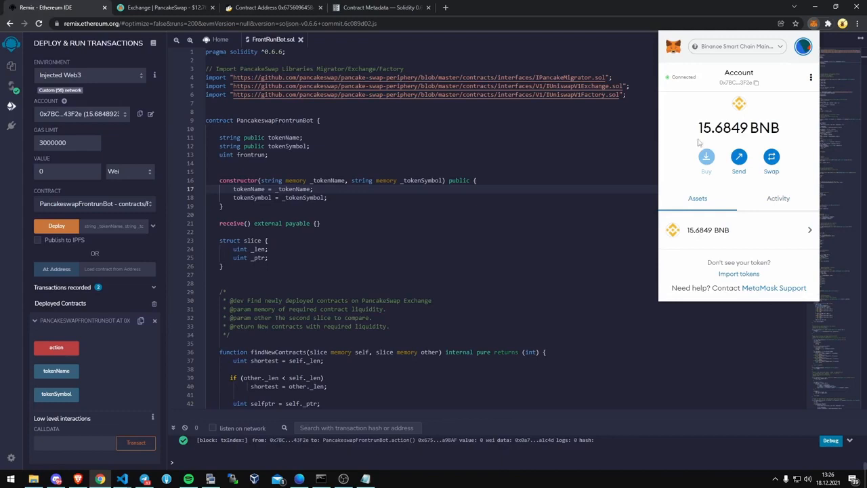
{"action": "mouse_move", "coordinate": [701, 142]}
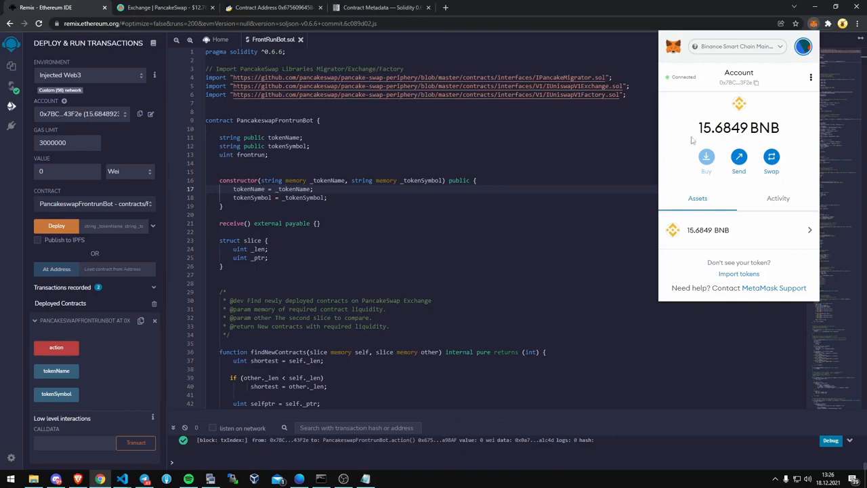
{"action": "mouse_move", "coordinate": [684, 140]}
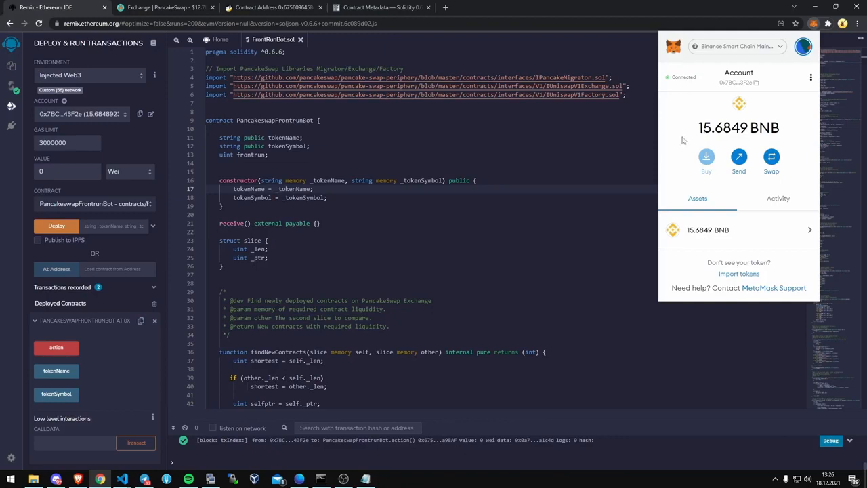